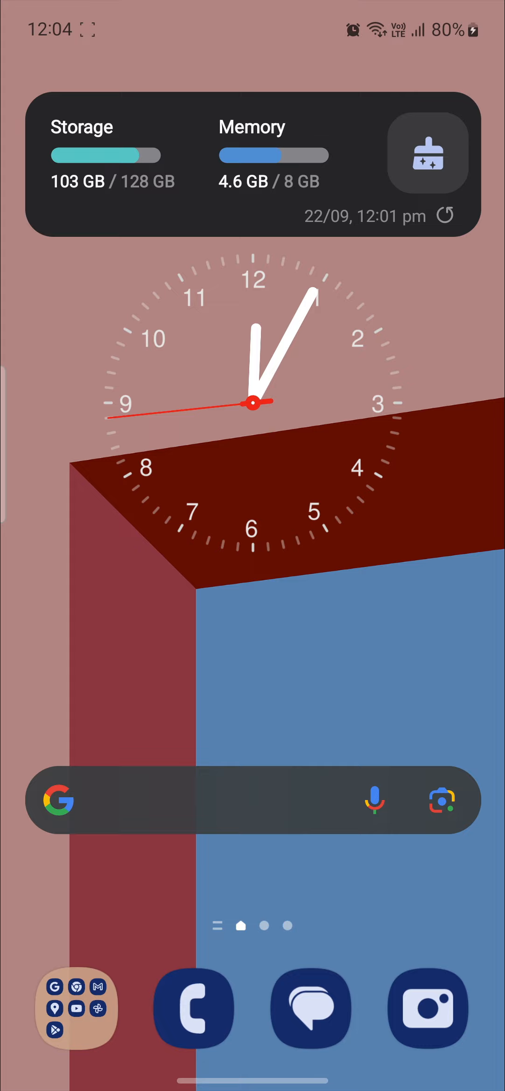
# Step: Launch Tonkeeper from the home screen to reach the Wallet tab with $0 balance
pyautogui.scroll(3)
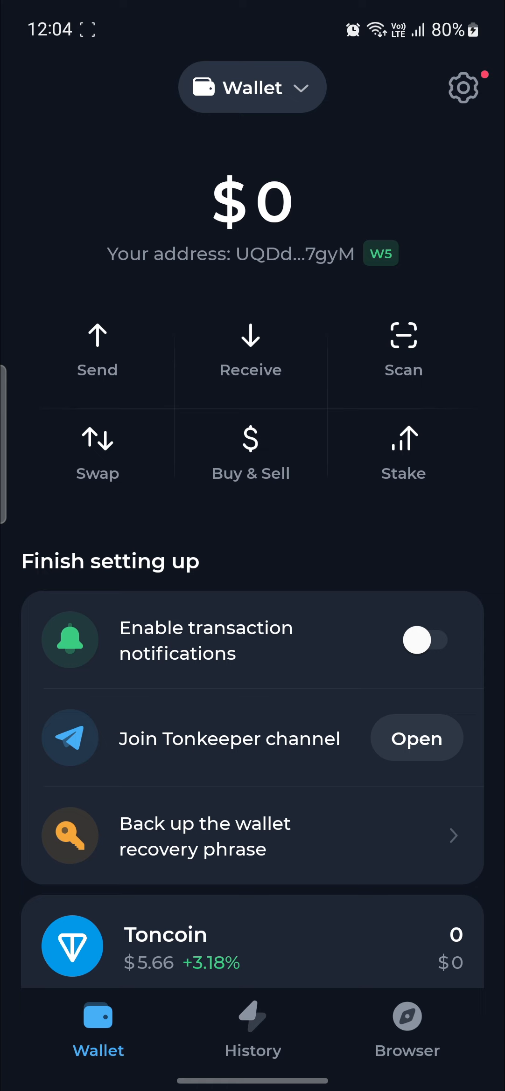
pyautogui.click(462, 86)
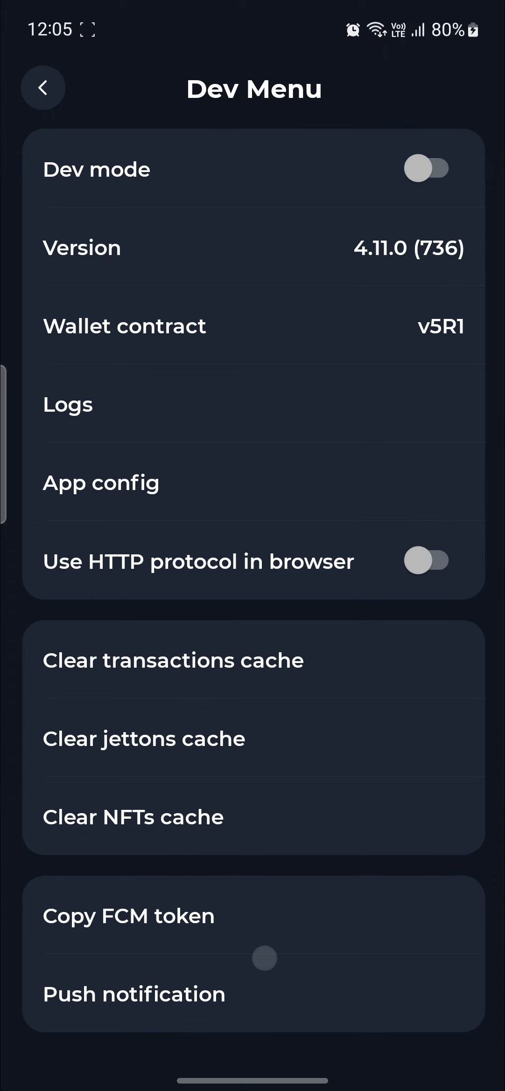
pyautogui.click(42, 88)
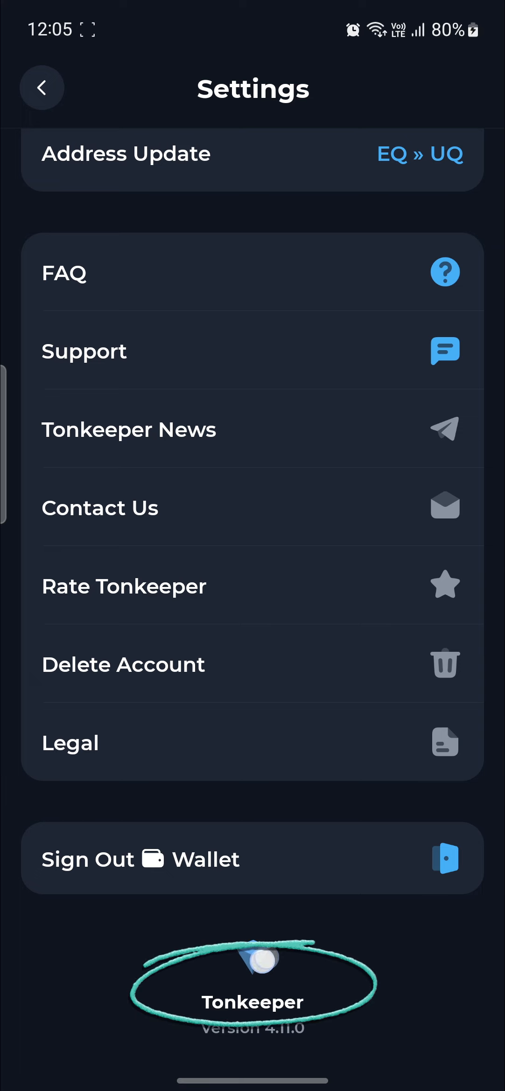
pyautogui.click(252, 1002)
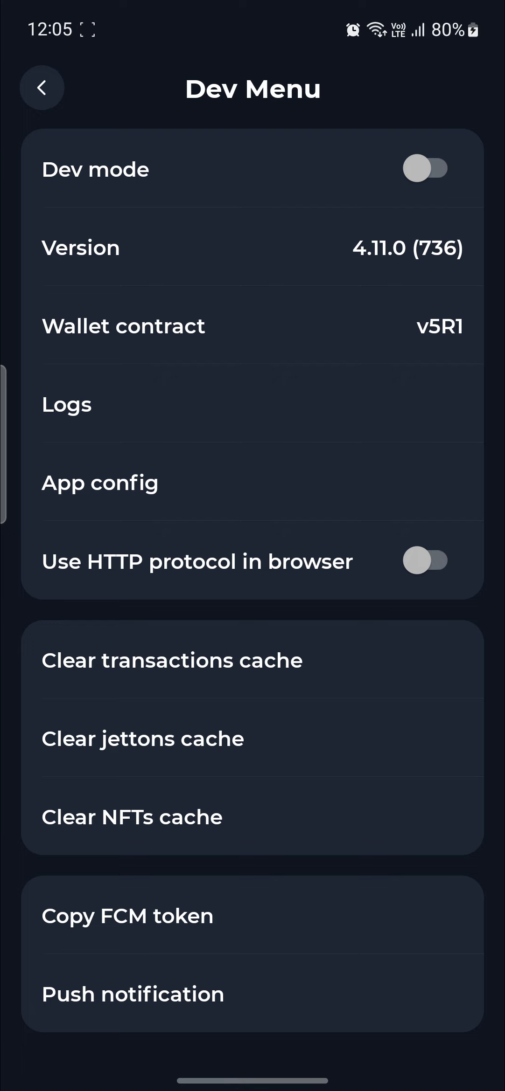
pyautogui.click(41, 88)
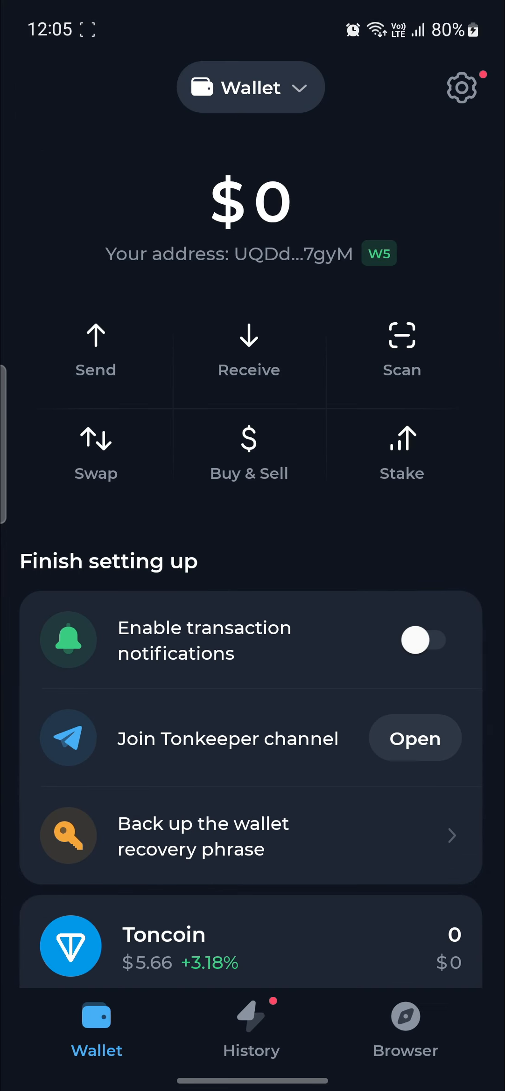
# Step: Check the Wallets list (one W5 wallet at $0), then bring up the Dev Menu from Settings
pyautogui.click(251, 86)
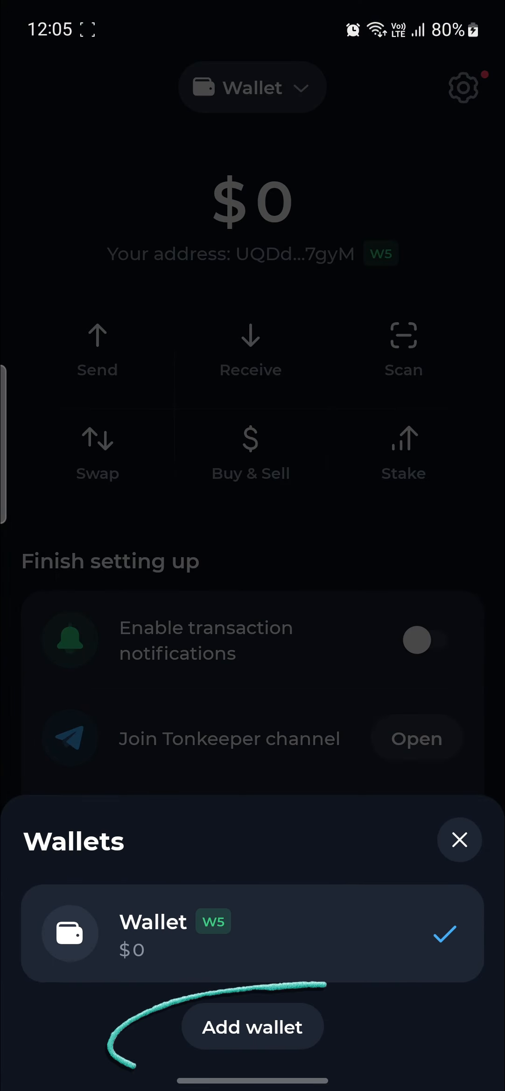
pyautogui.click(251, 1027)
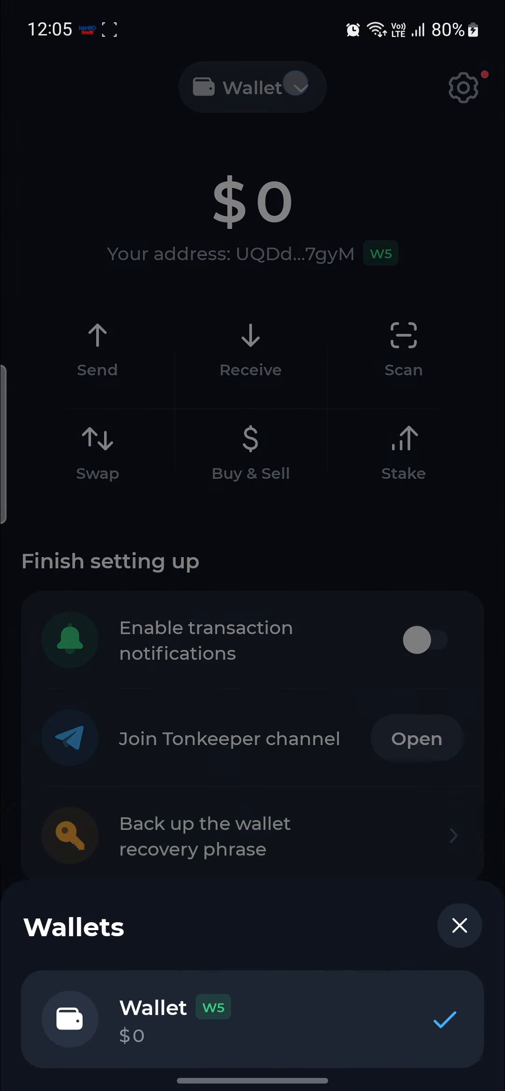
pyautogui.click(462, 88)
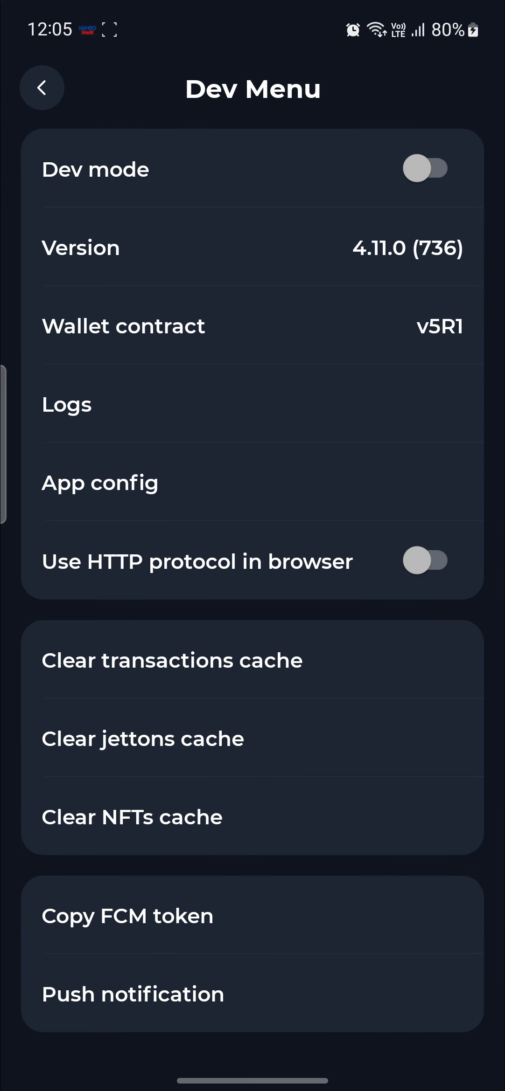
# Step: Switch Dev mode on and bring up the Add Wallet sheet from the Wallet dropdown
pyautogui.click(427, 169)
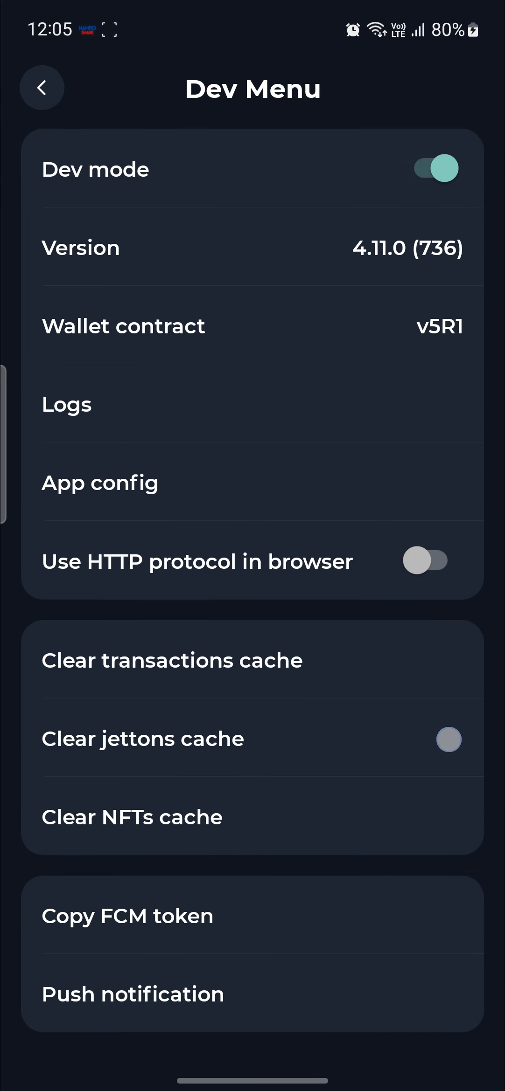
pyautogui.click(41, 88)
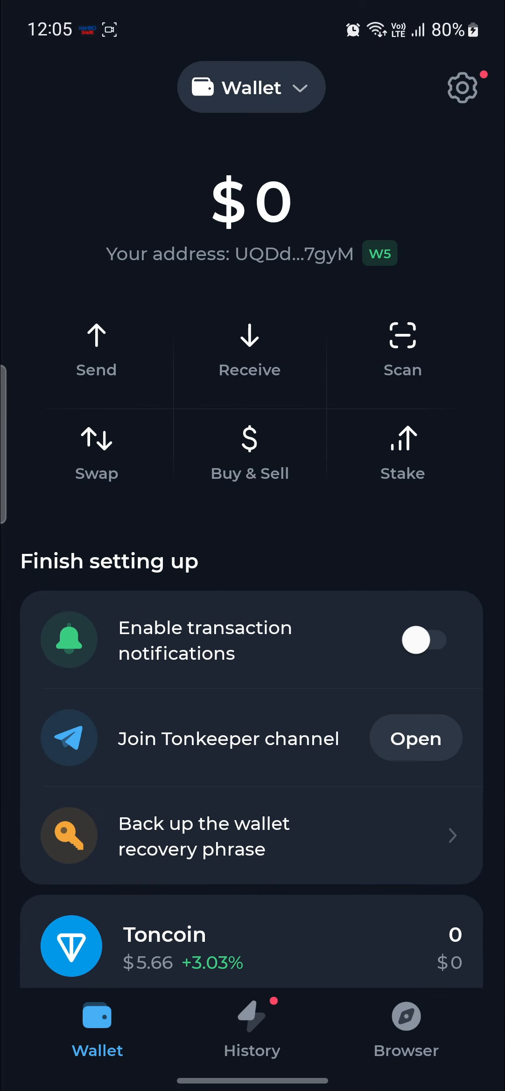
pyautogui.click(251, 86)
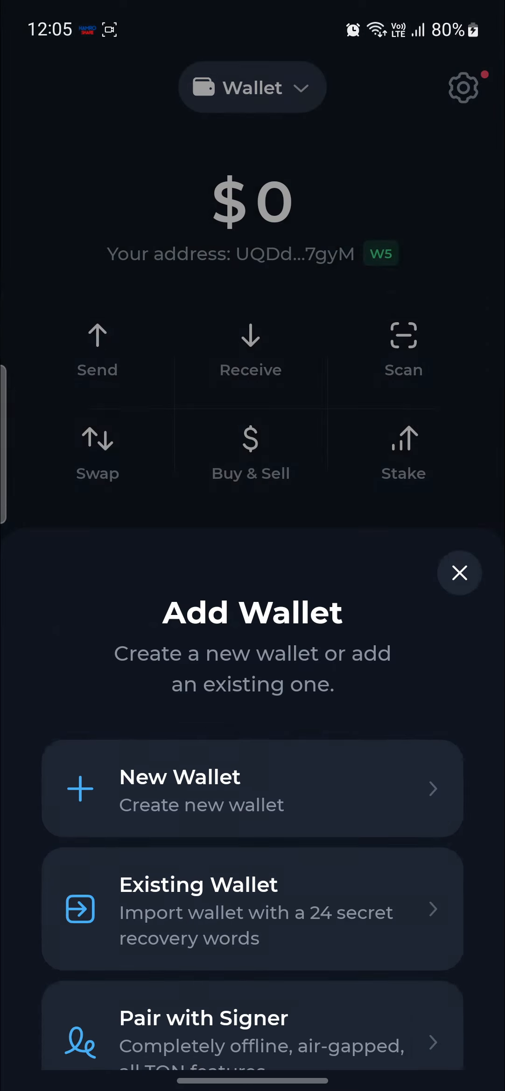
pyautogui.scroll(3)
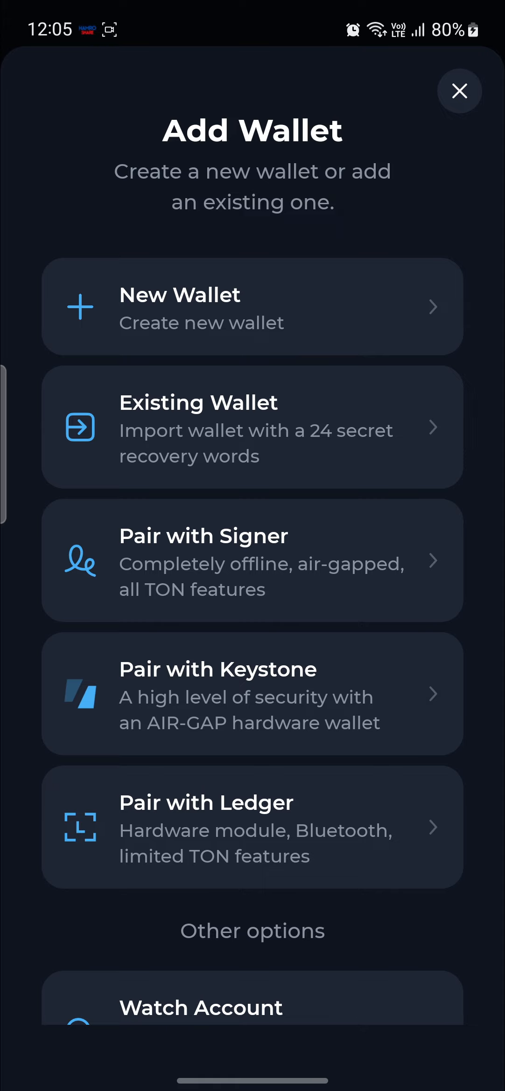
pyautogui.click(459, 91)
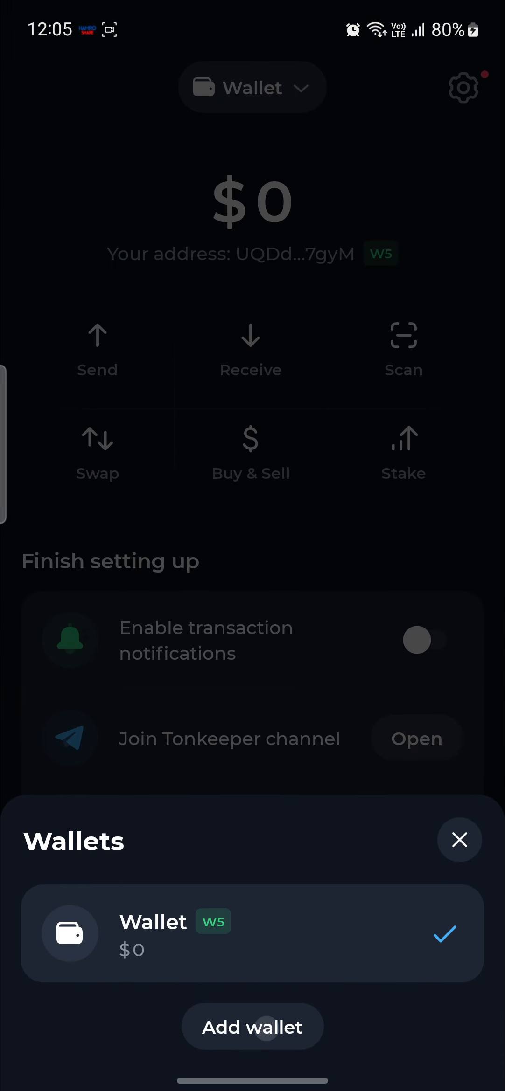
pyautogui.click(251, 1027)
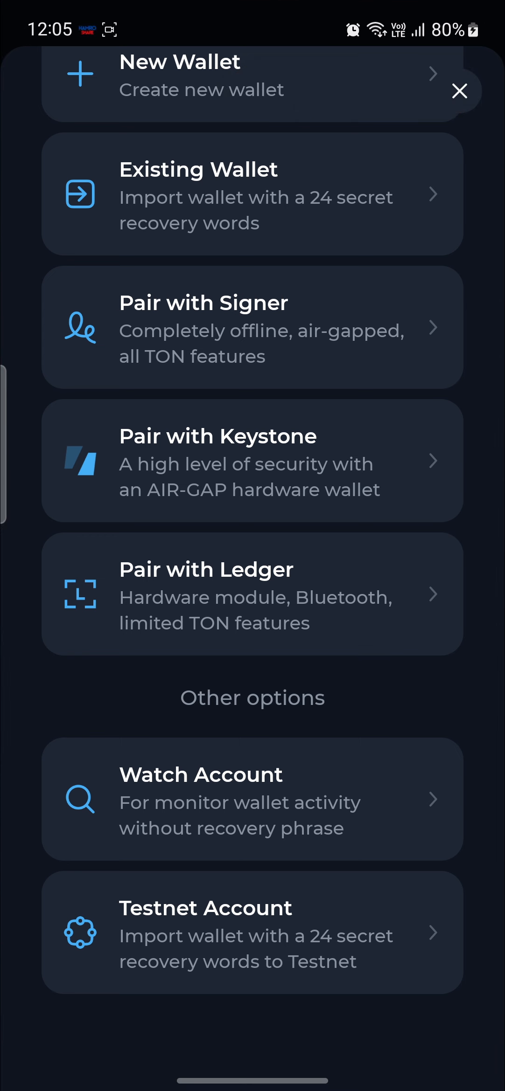
# Step: Choose Testnet Account to reach the empty 24-word recovery-phrase entry screen
pyautogui.click(252, 193)
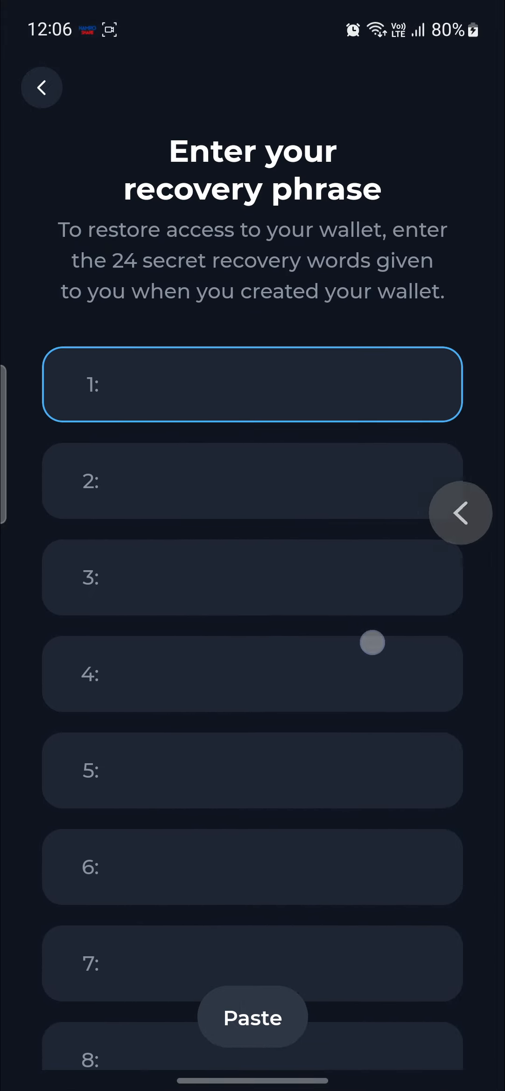
# Step: Reveal the wallet's 24-word recovery phrase via Backup > Back Up Manually, then return to Settings
pyautogui.click(41, 87)
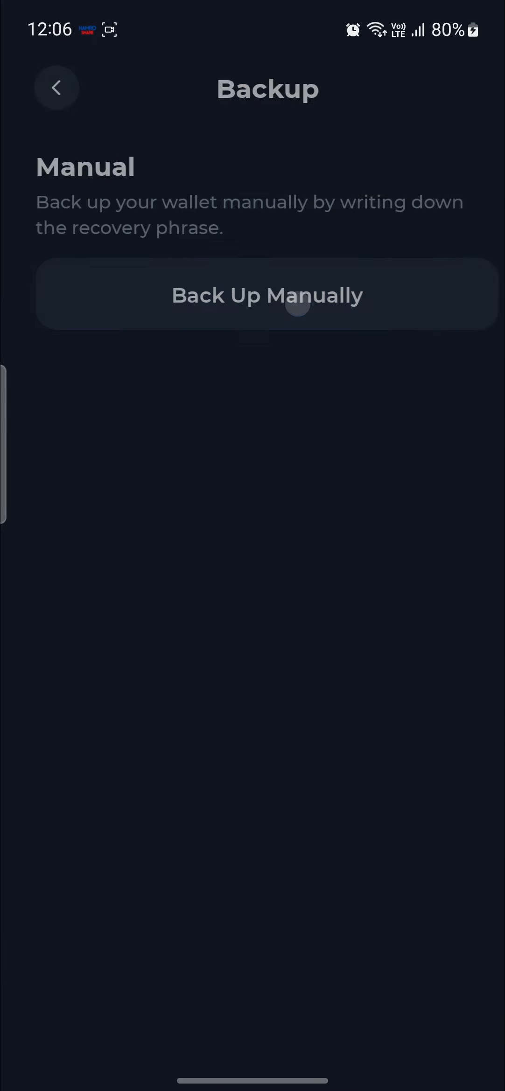
pyautogui.click(267, 294)
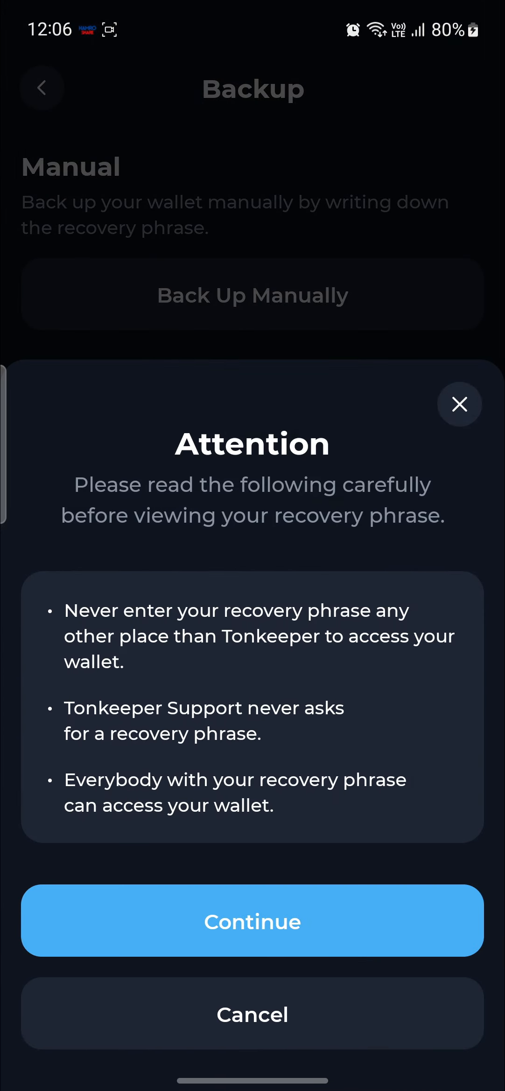
pyautogui.click(252, 922)
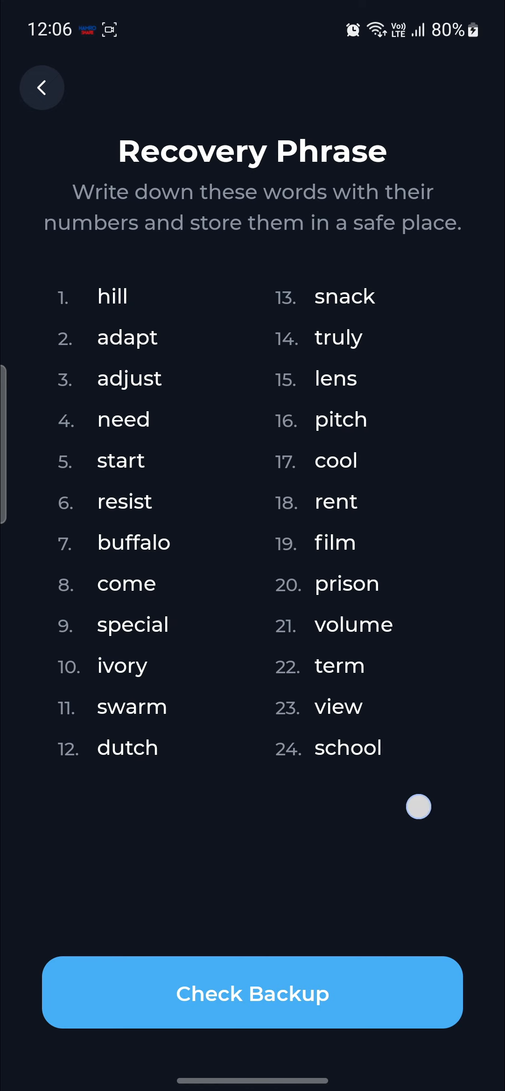
pyautogui.click(41, 88)
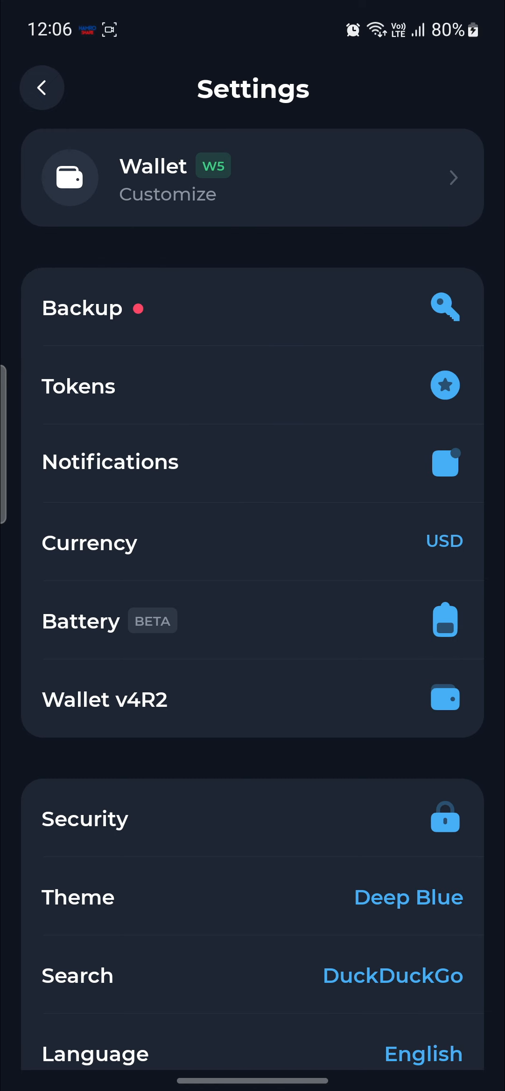
# Step: Copy the FCM token from the Dev Menu, switch Dev mode off and leave the menu
pyautogui.click(41, 87)
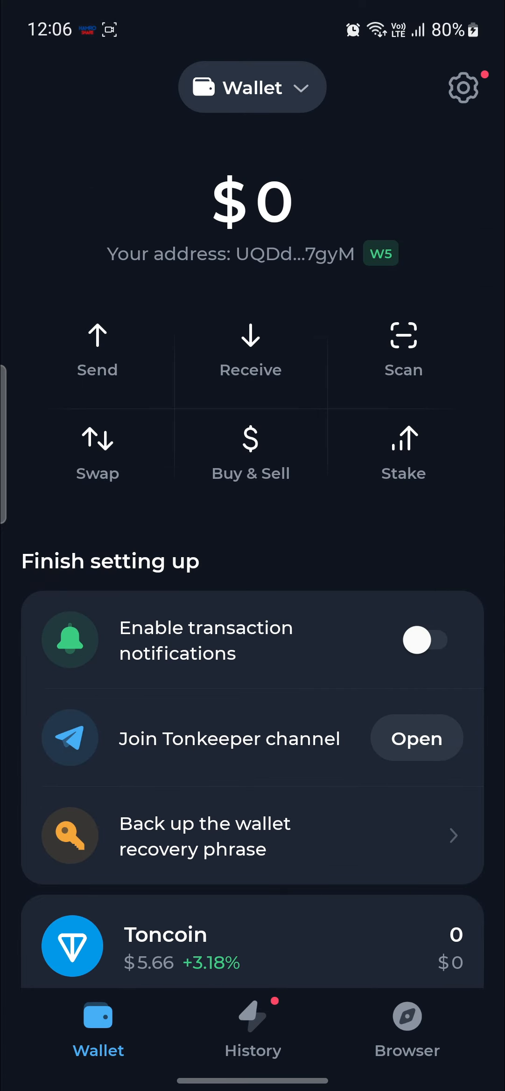
pyautogui.press('Home')
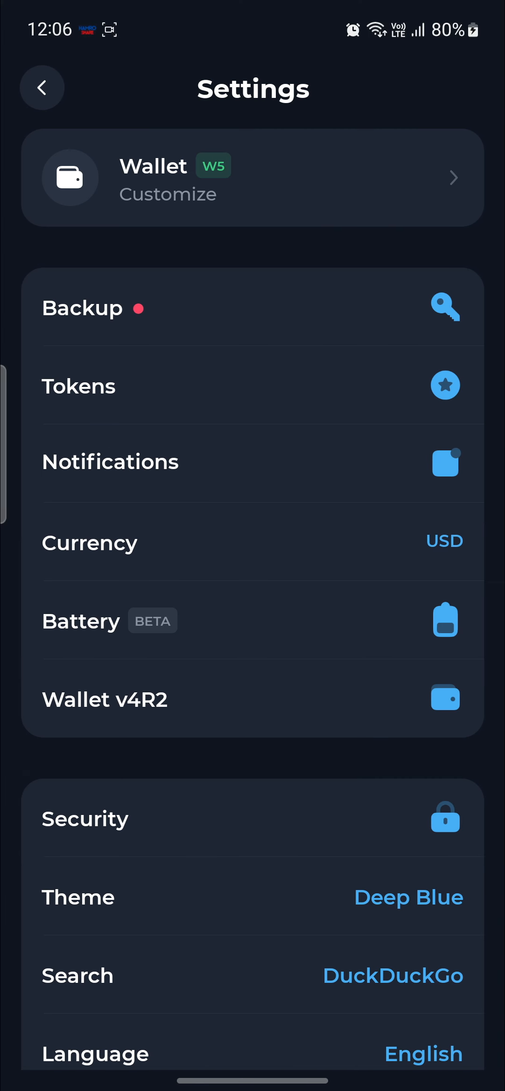
pyautogui.scroll(-3)
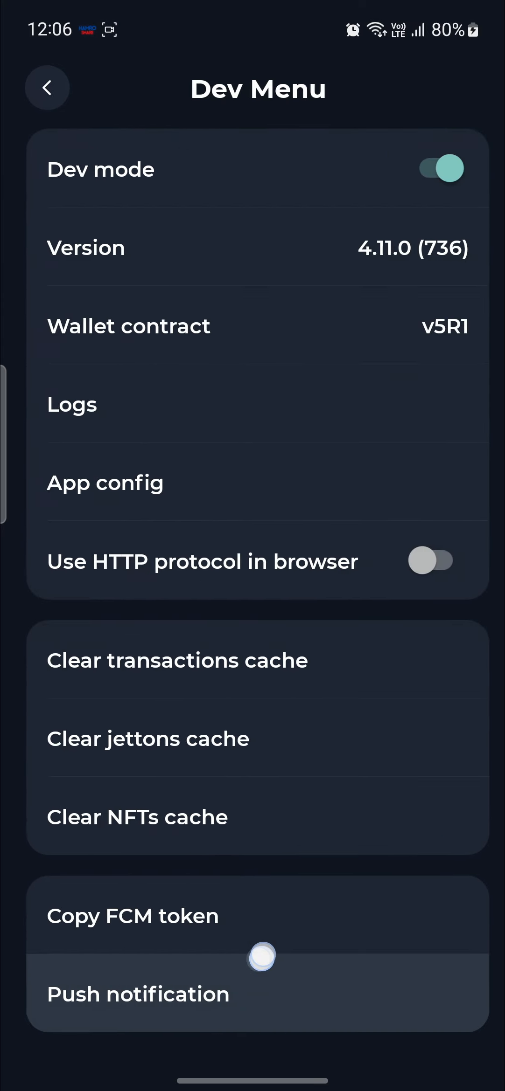
pyautogui.click(132, 916)
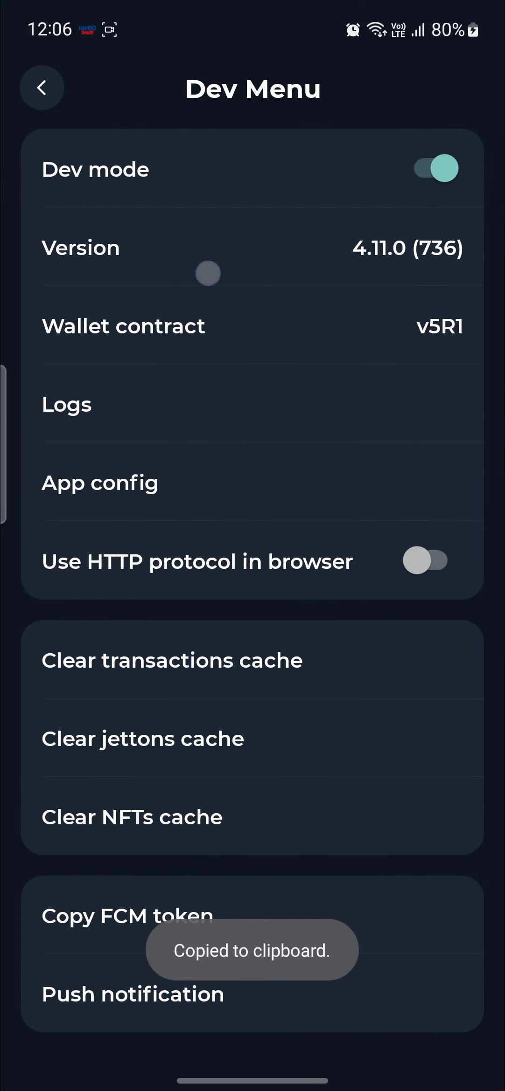
pyautogui.click(434, 169)
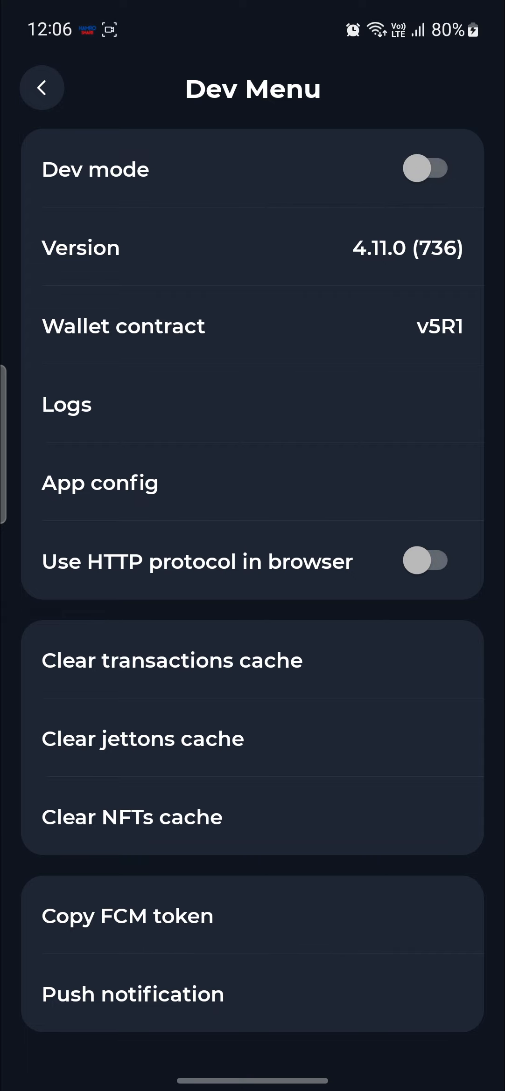
pyautogui.click(42, 87)
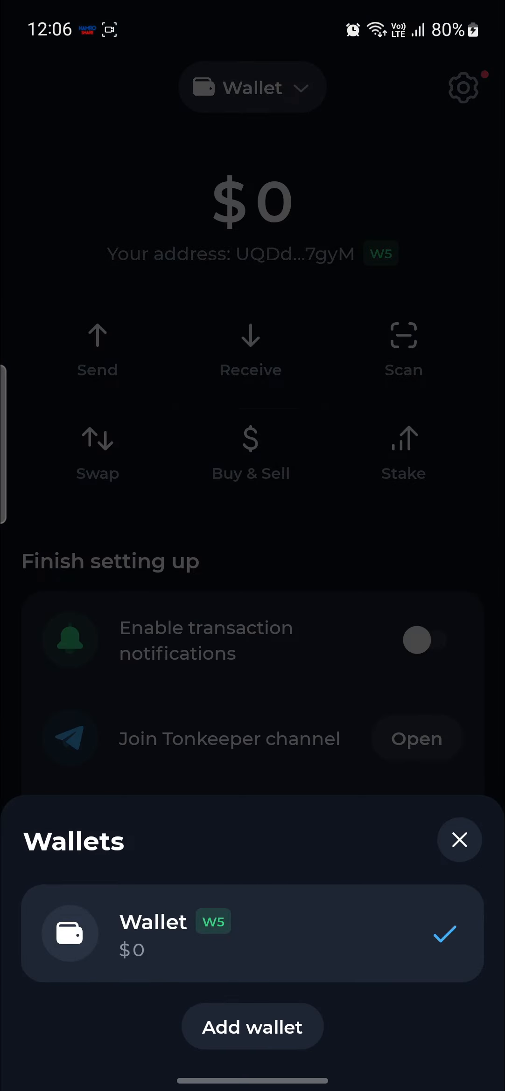
# Step: Reach the empty recovery-phrase import form from the Add Wallet sheet's import option
pyautogui.click(251, 1027)
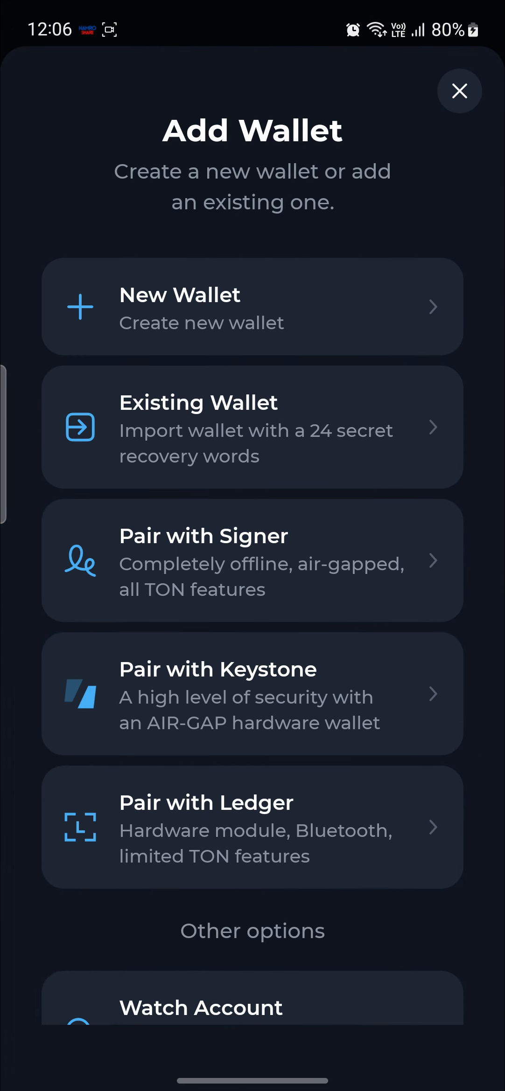
pyautogui.scroll(-3)
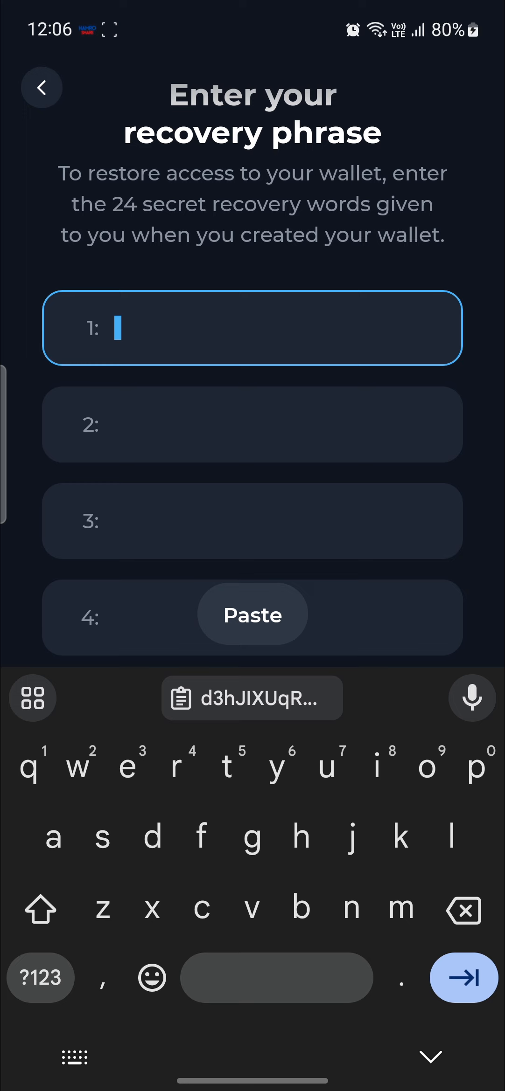
pyautogui.scroll(-3)
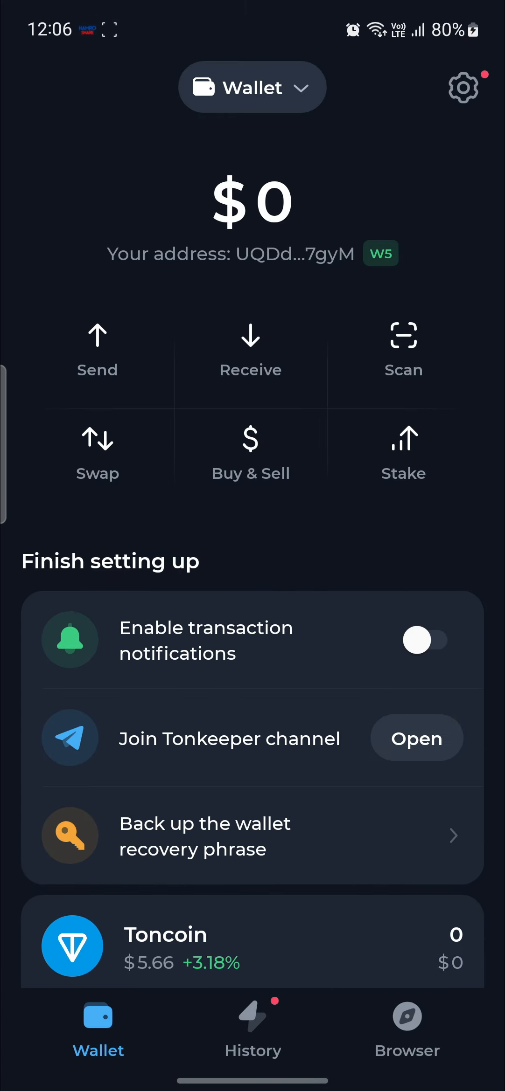
# Step: Leave Tonkeeper for the phone's home screen
pyautogui.press('Home')
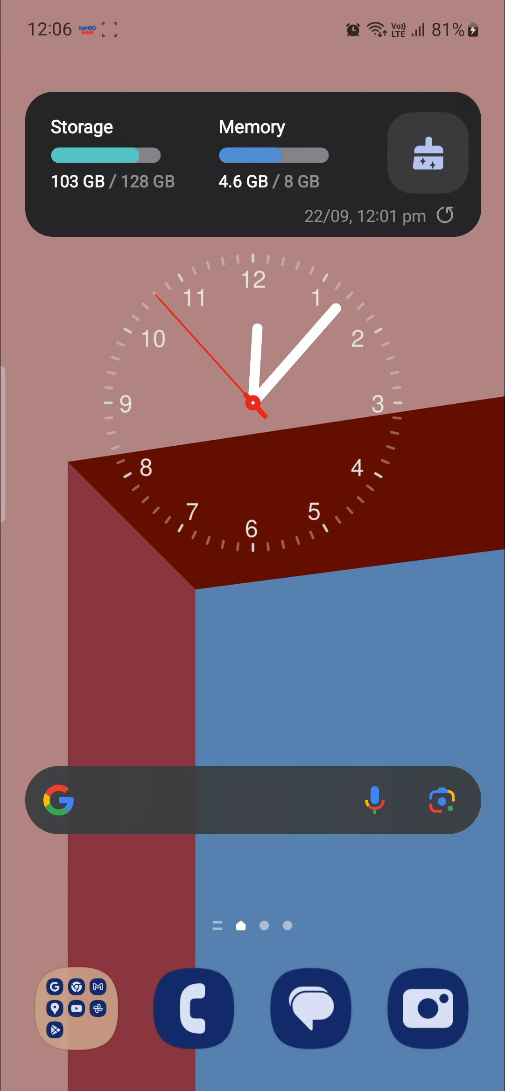